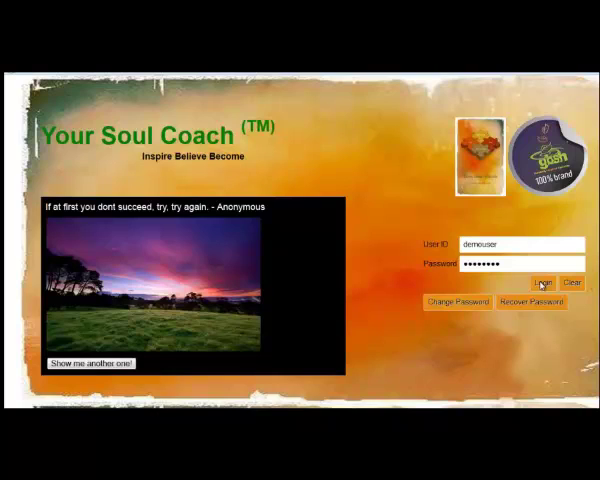
# - Sign in to the account and land on the home page with quote and task charts
pyautogui.click(544, 280)
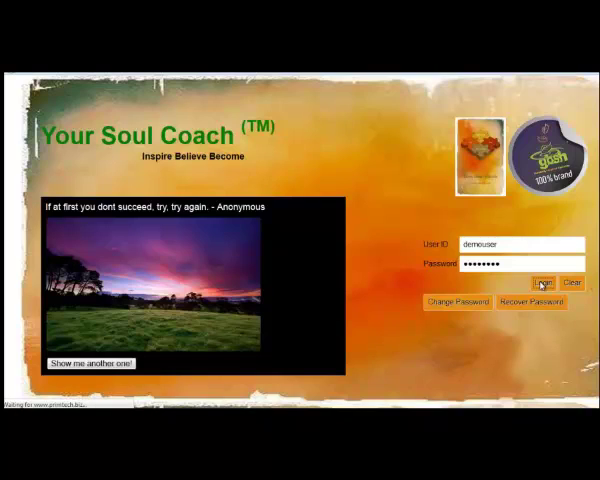
pyautogui.click(544, 282)
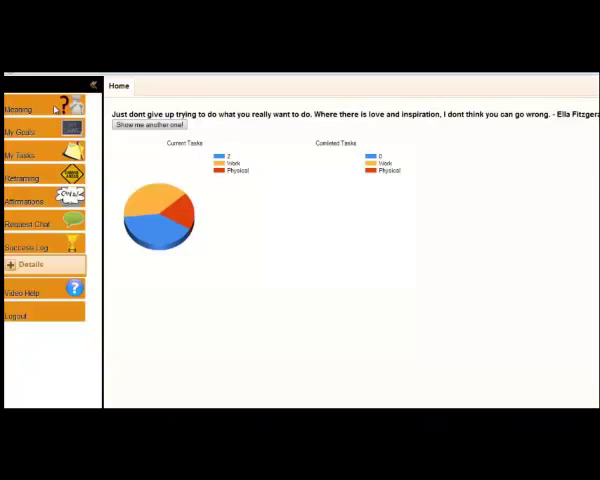
# - View the Meaning reflections page, then move on to the My Goals list
pyautogui.click(18, 108)
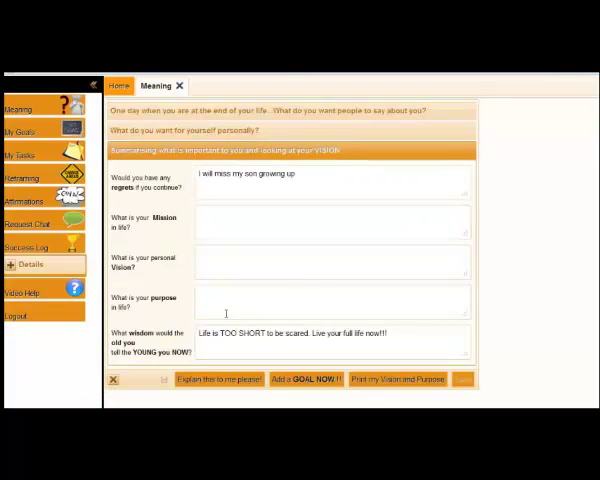
pyautogui.moveTo(316, 190)
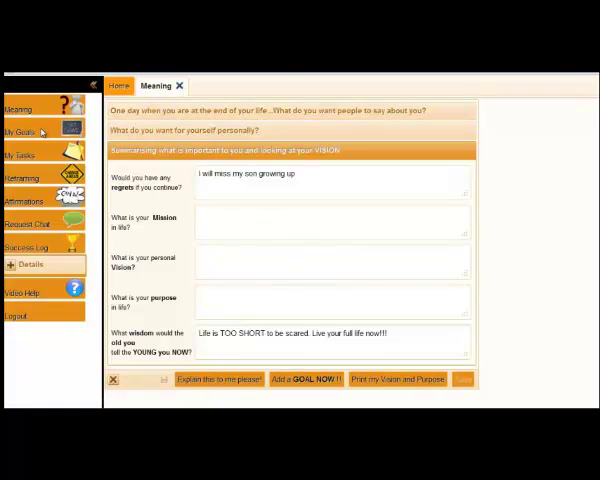
pyautogui.click(24, 132)
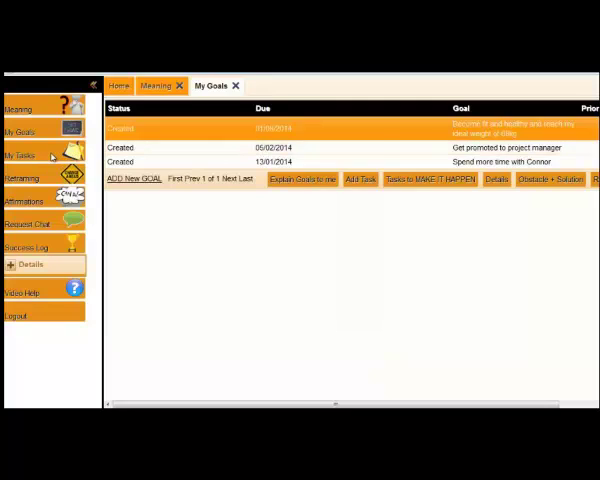
# - Switch from the goals list to the My Tasks list showing two tasks
pyautogui.click(22, 156)
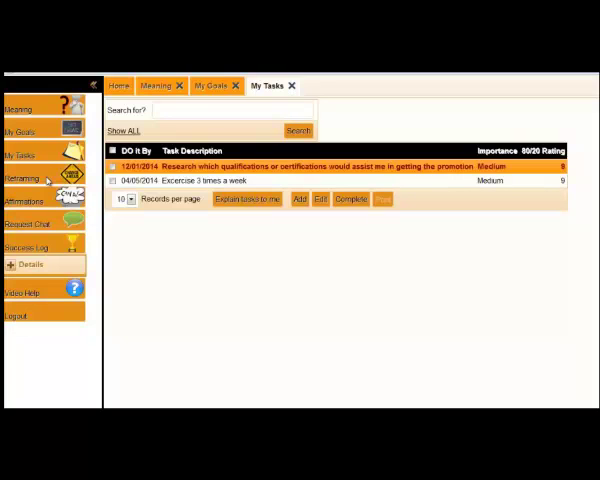
# - Open the Reframing page behind a task, showing old and new thought patterns
pyautogui.click(24, 178)
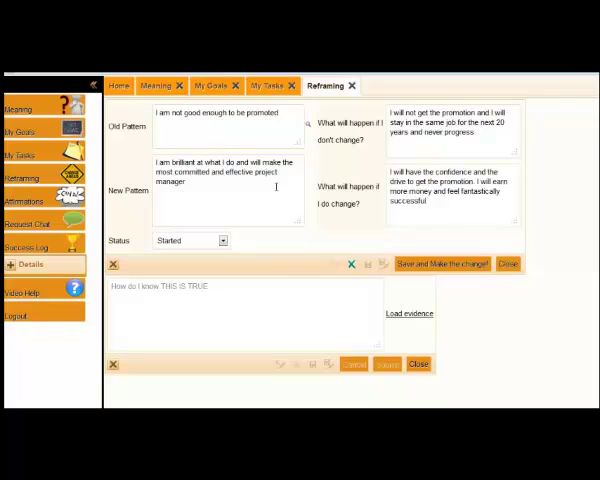
pyautogui.moveTo(528, 138)
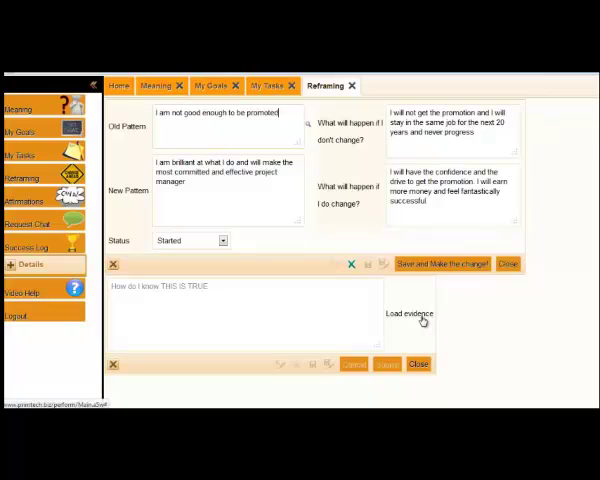
pyautogui.moveTo(518, 328)
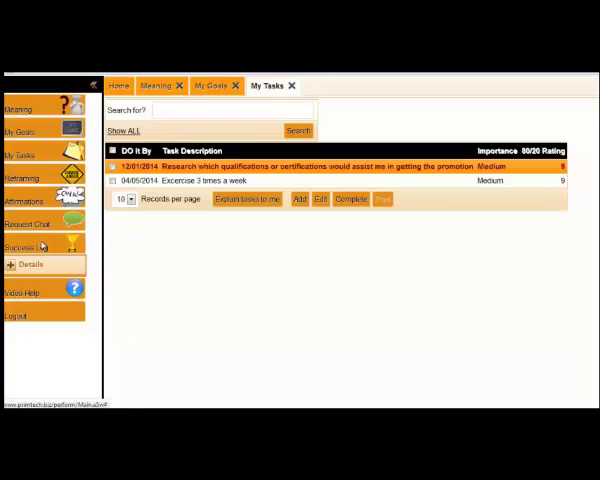
# - Create a new success log entry reading 'I won the year end prize'
pyautogui.click(28, 244)
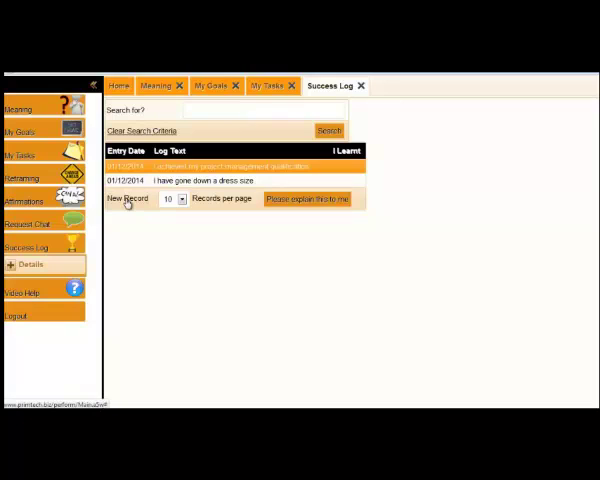
pyautogui.click(128, 198)
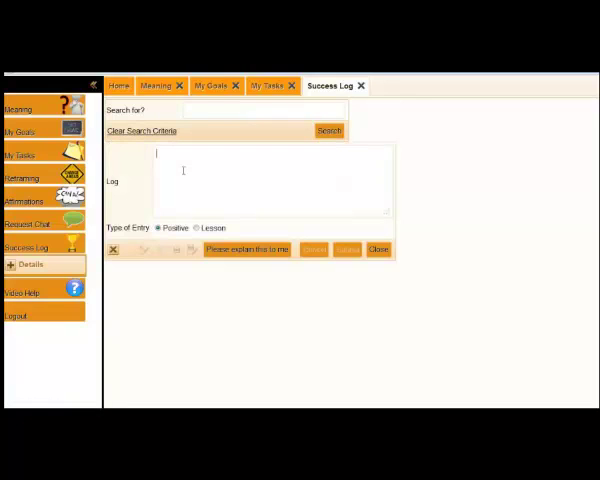
pyautogui.write('I won the year')
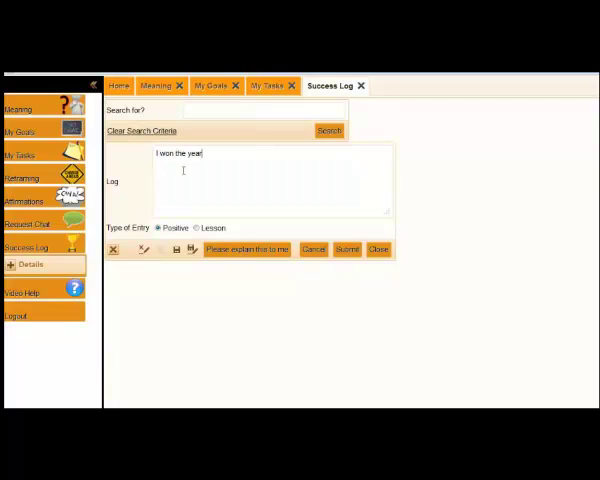
pyautogui.write('end prize')
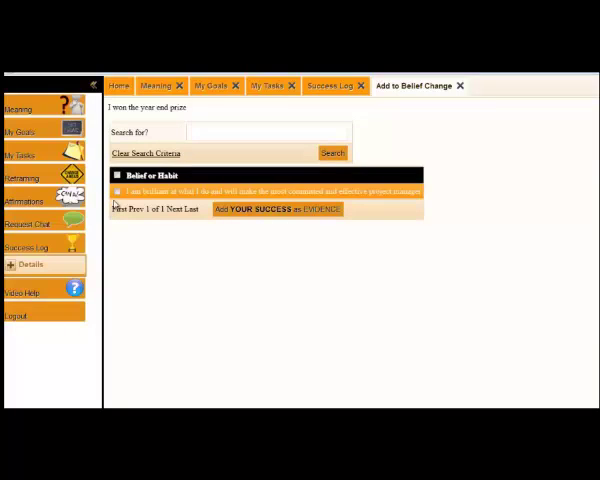
# - Save the success as evidence for the ticked belief and return to the Success Log list
pyautogui.click(116, 192)
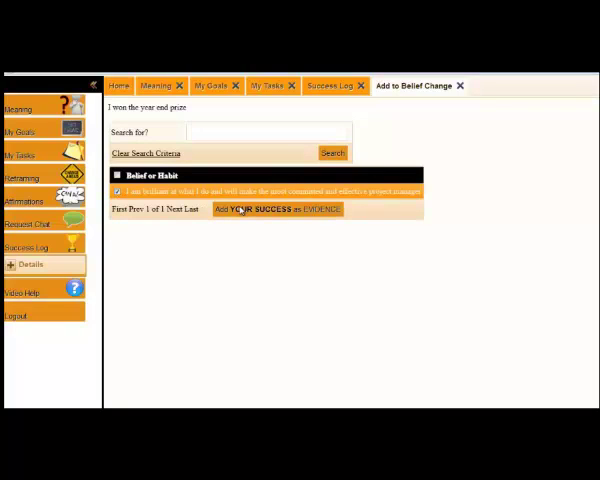
pyautogui.click(276, 208)
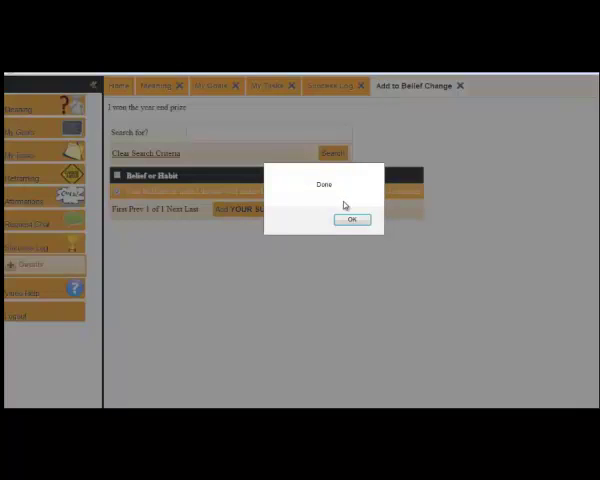
pyautogui.click(352, 220)
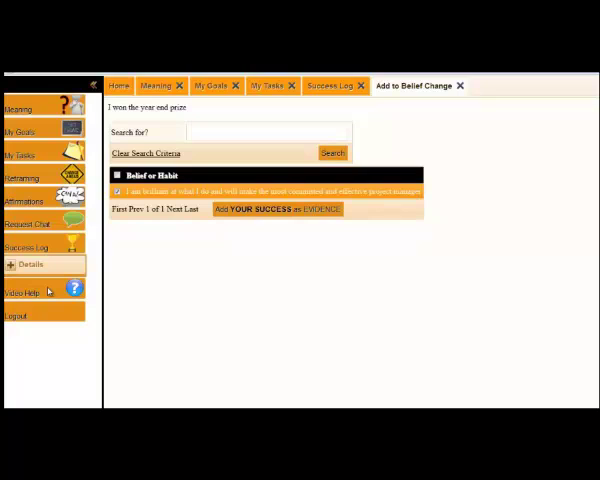
pyautogui.click(328, 84)
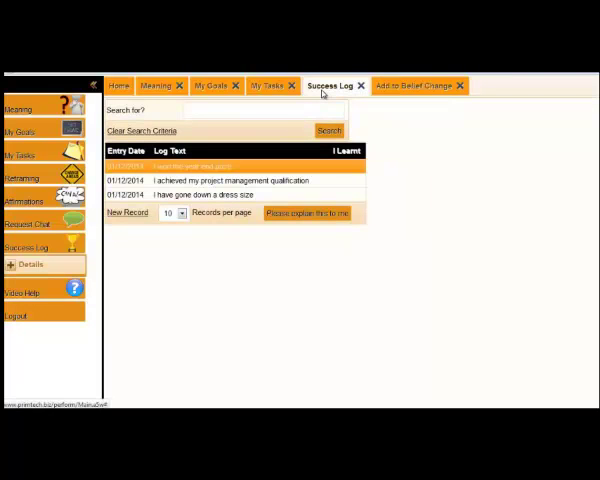
pyautogui.moveTo(90, 298)
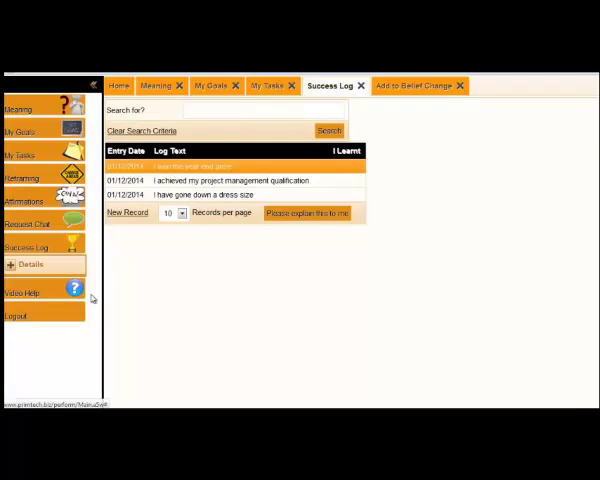
# - Open the Video Help page listing help video titles
pyautogui.click(22, 292)
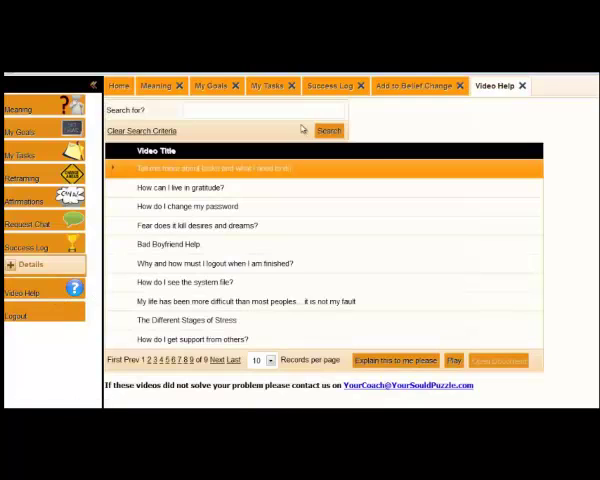
pyautogui.moveTo(284, 300)
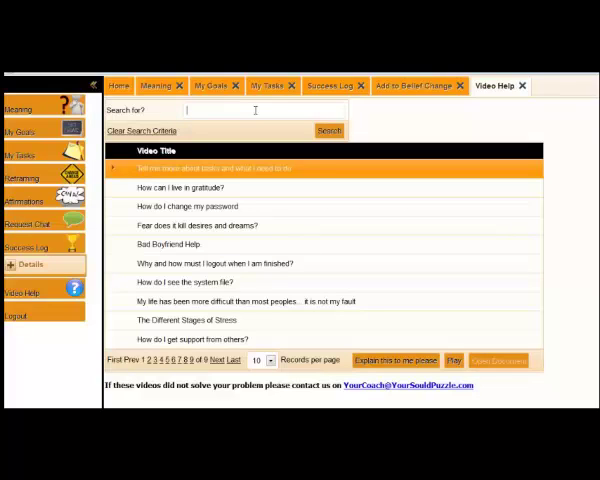
pyautogui.moveTo(72, 324)
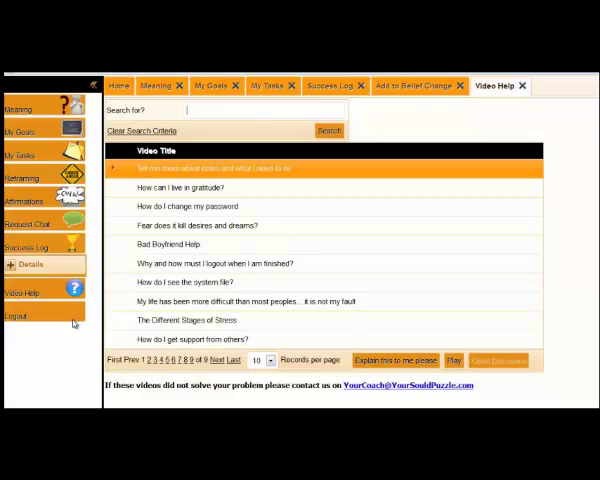